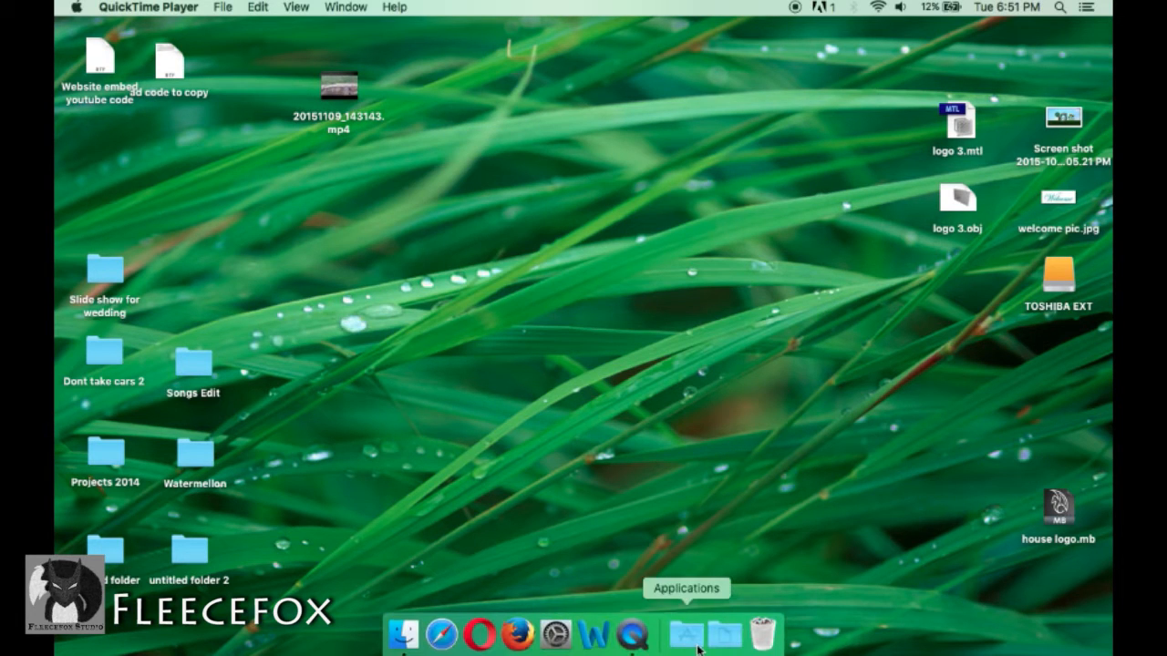
Launch Disk Utility, choose the TOSHIBA External USB 3.0 drive and begin its erase
{"action": "left_click", "coordinate": [685, 635]}
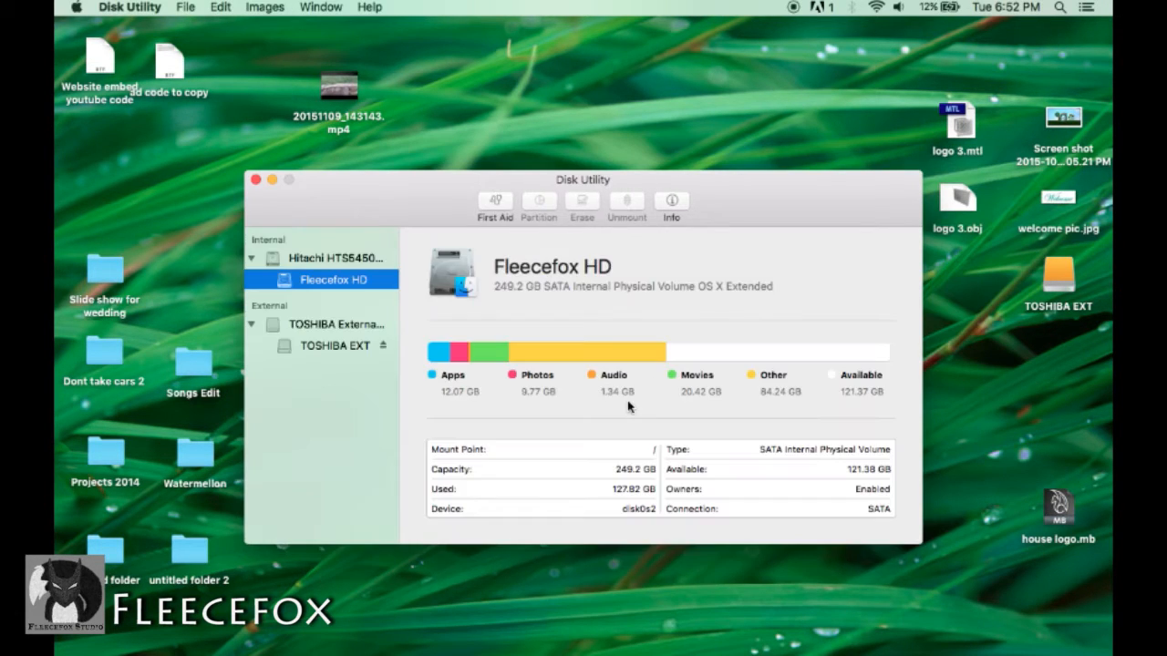
{"action": "left_click", "coordinate": [335, 325]}
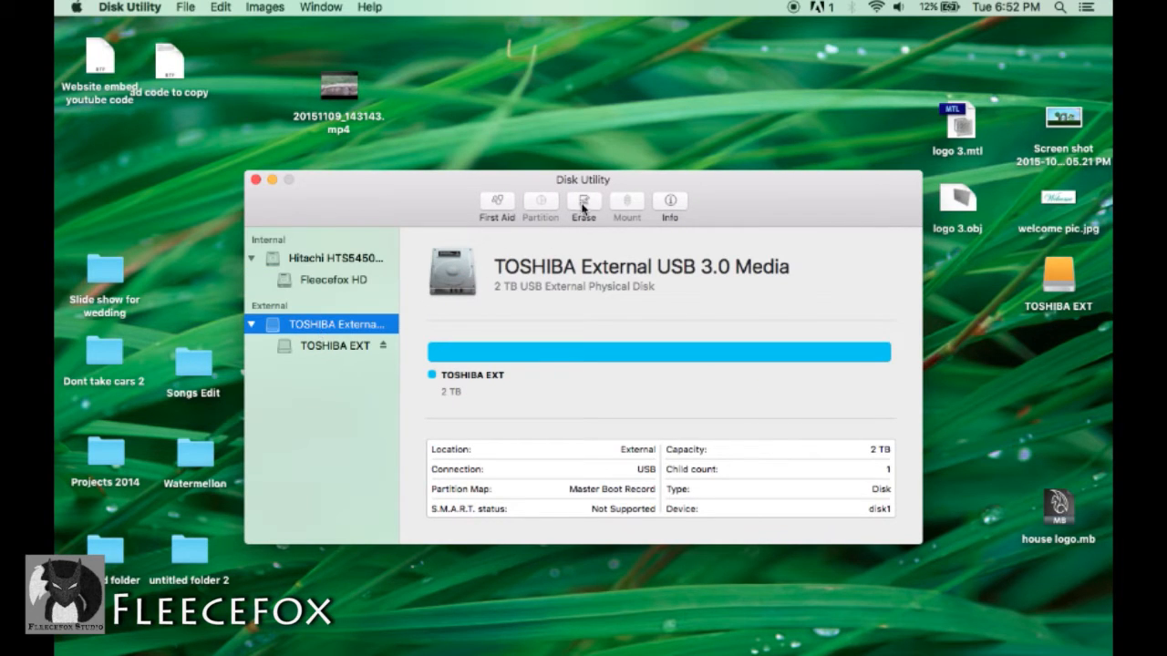
{"action": "left_click", "coordinate": [583, 204]}
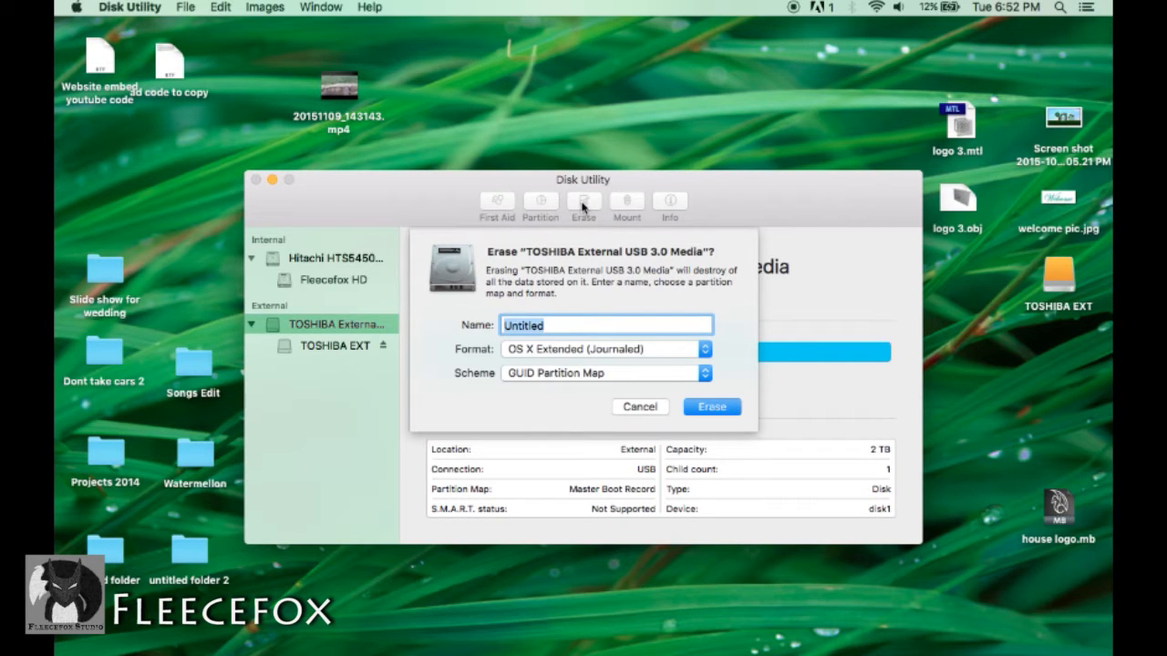
Name the volume "My Drive", keep OS X Extended (Journaled) and GUID Partition Map, and erase
{"action": "type", "text": "My Driv"}
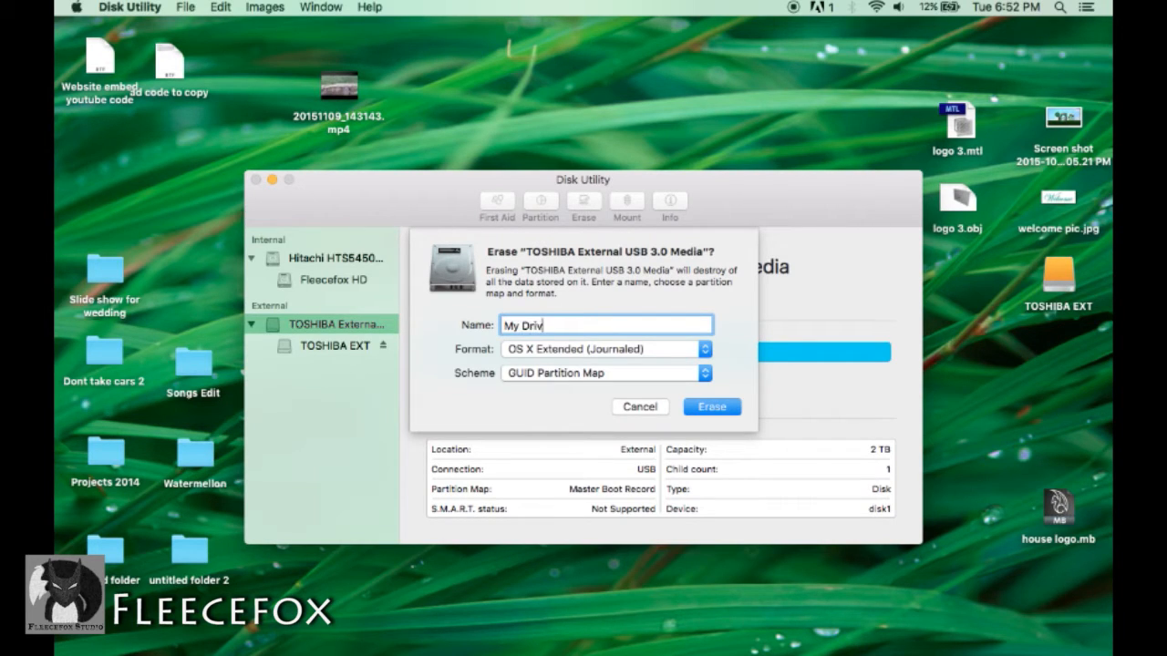
{"action": "type", "text": "e"}
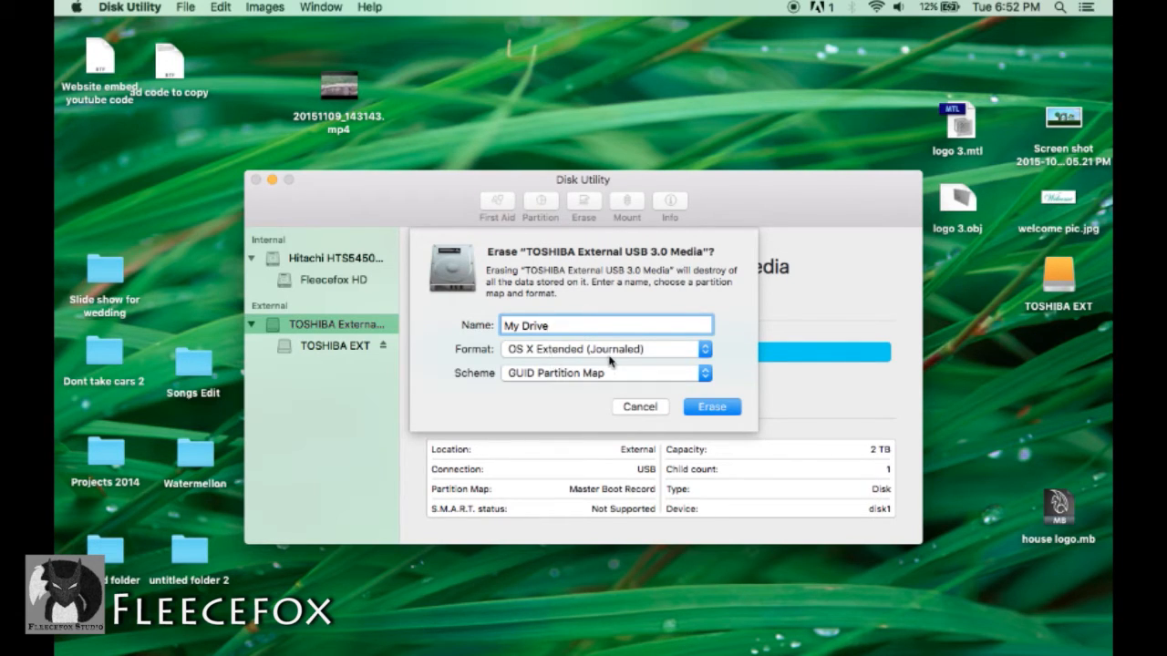
{"action": "mouse_move", "coordinate": [713, 388]}
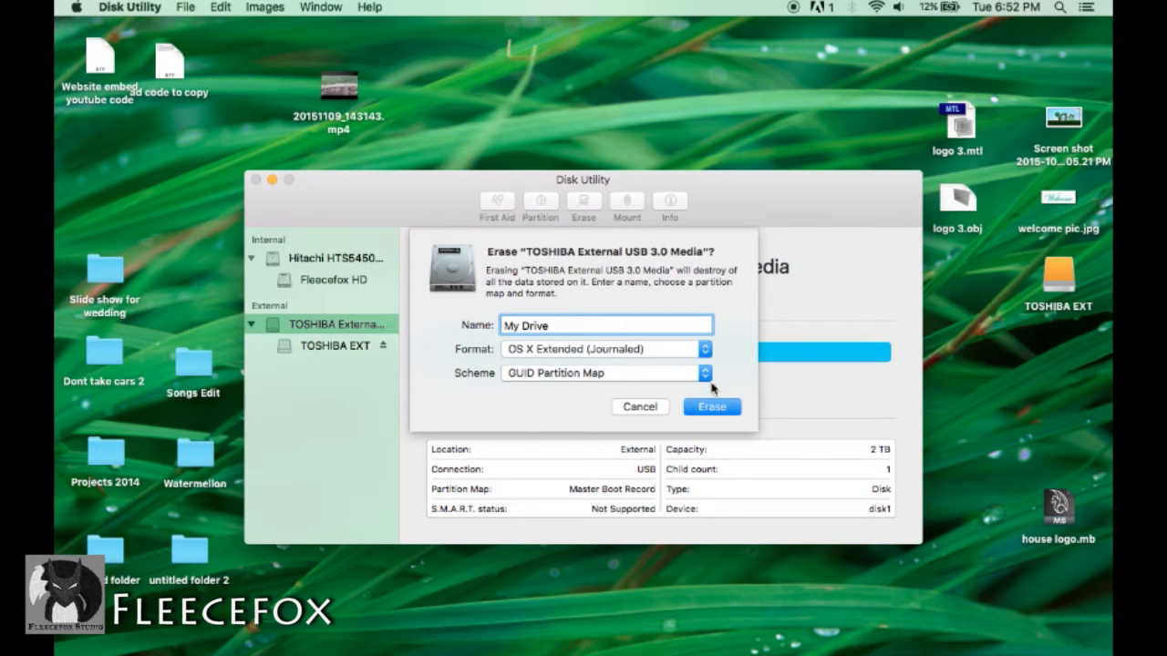
{"action": "left_click", "coordinate": [711, 406]}
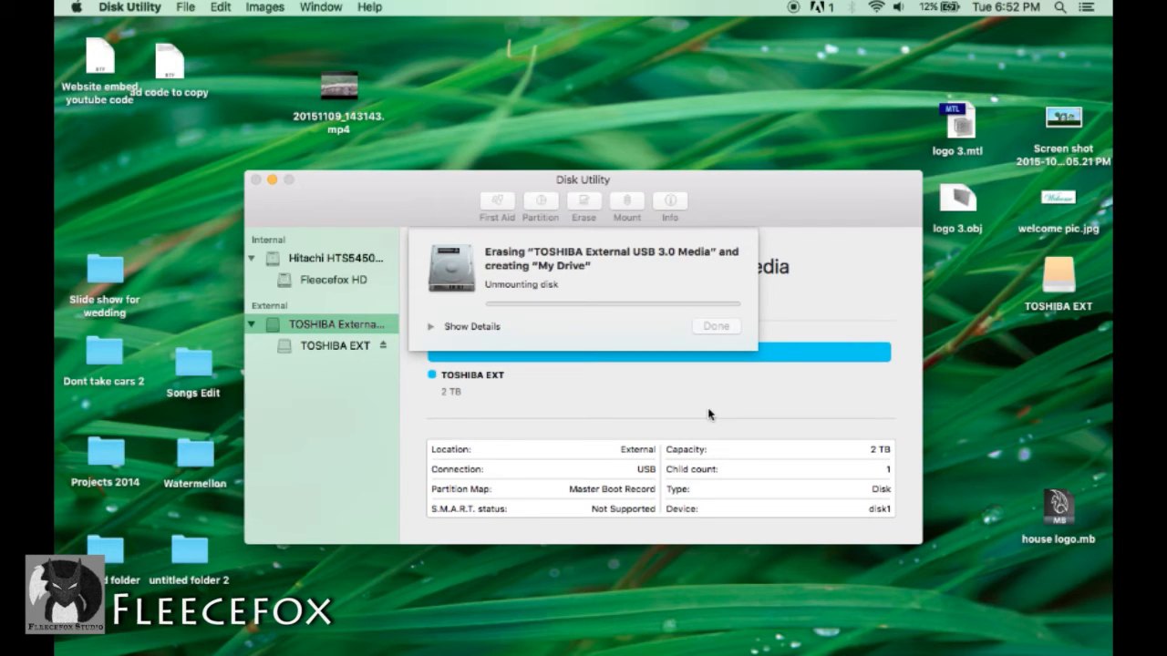
Review the erase details once it completes and dismiss the finished report
{"action": "left_click", "coordinate": [464, 326]}
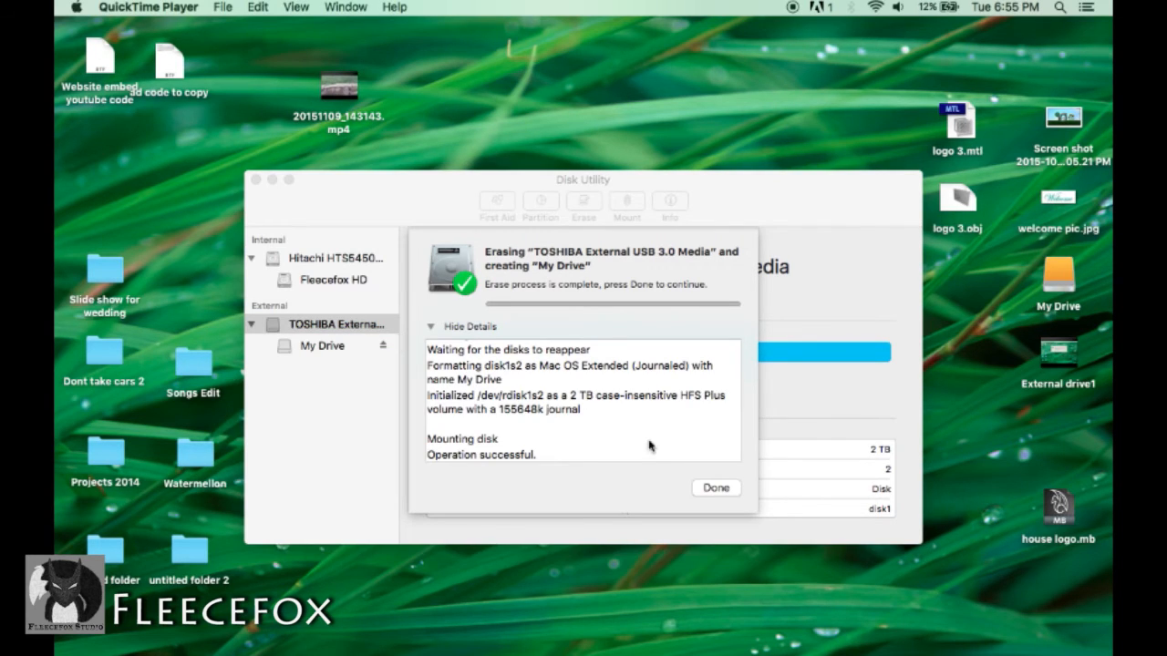
{"action": "left_click", "coordinate": [714, 488]}
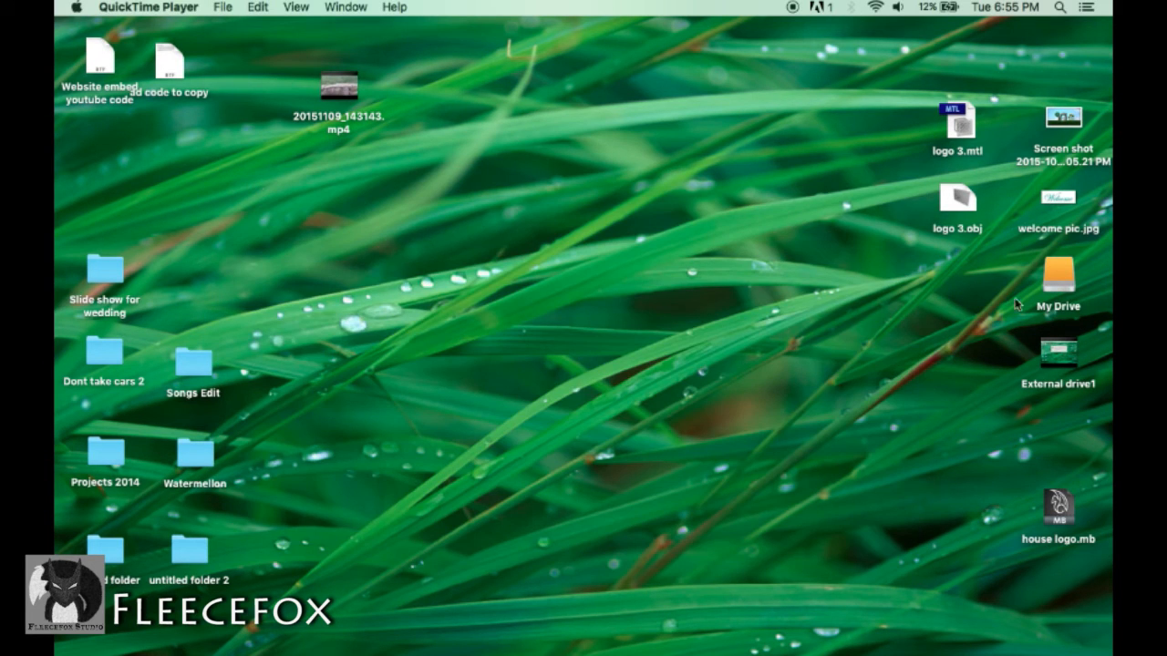
Copy logo 3.obj from the desktop into the newly mounted My Drive
{"action": "double_click", "coordinate": [1058, 274]}
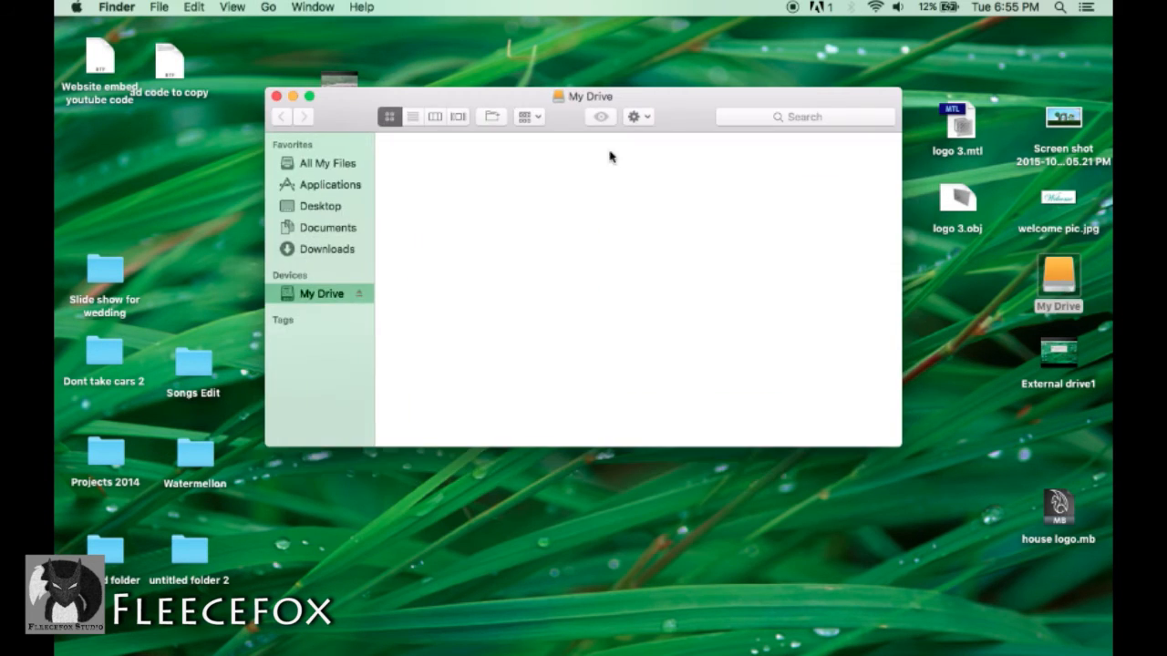
{"action": "left_click_drag", "start_coordinate": [956, 199], "coordinate": [700, 202]}
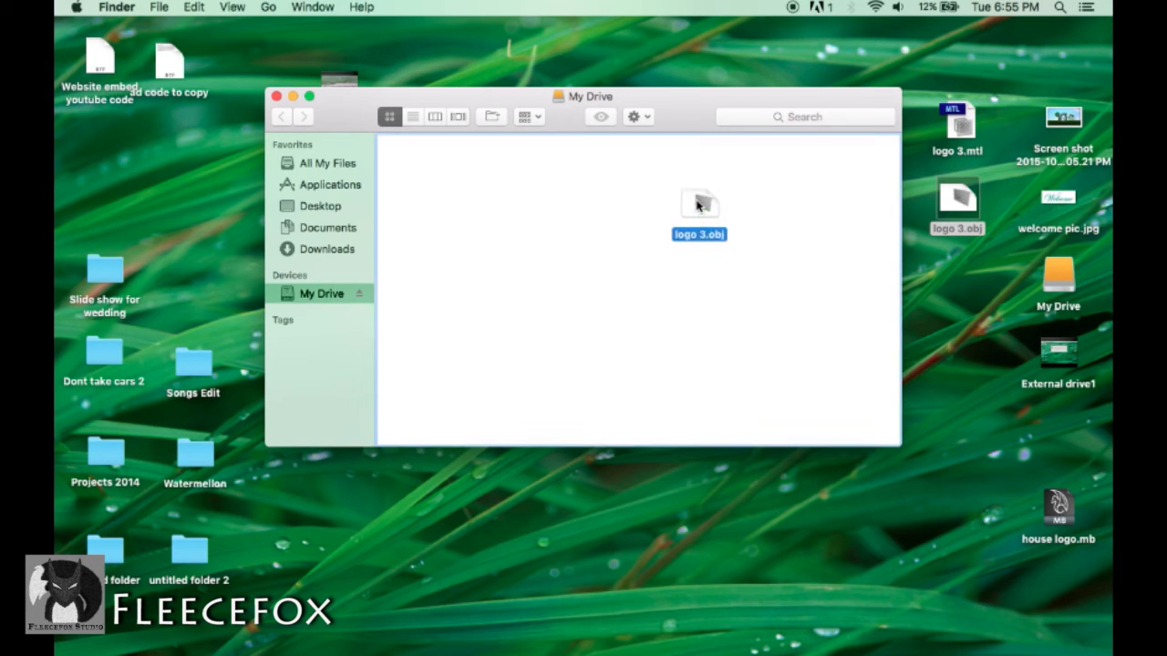